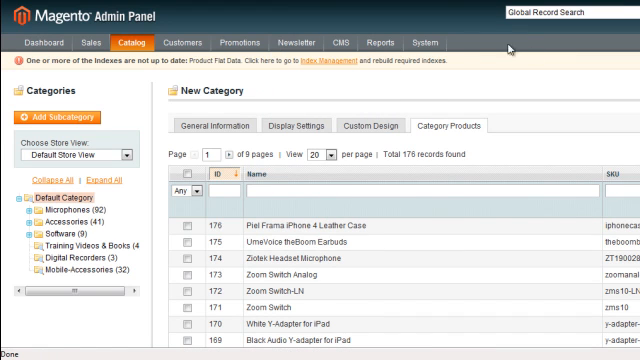
mouse_move(104, 132)
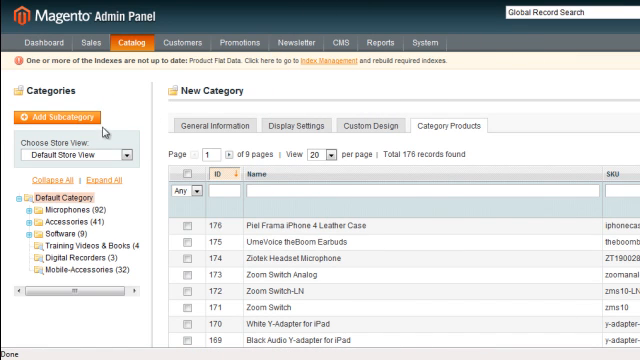
mouse_move(28, 210)
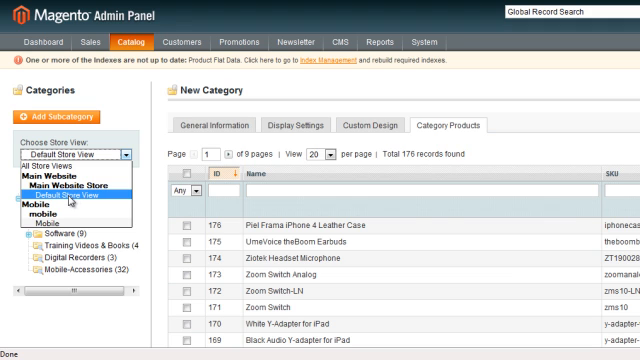
- Select Accessories in the category tree as the parent for the new subcategory
click(84, 190)
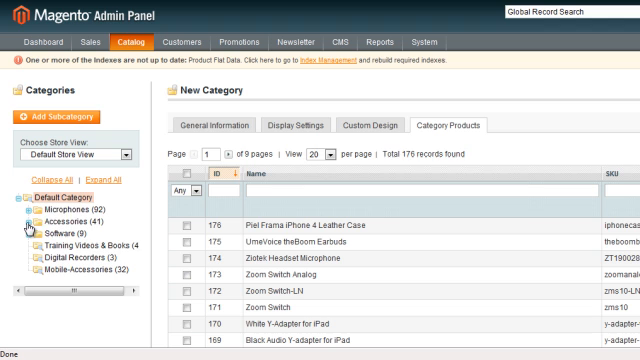
click(22, 224)
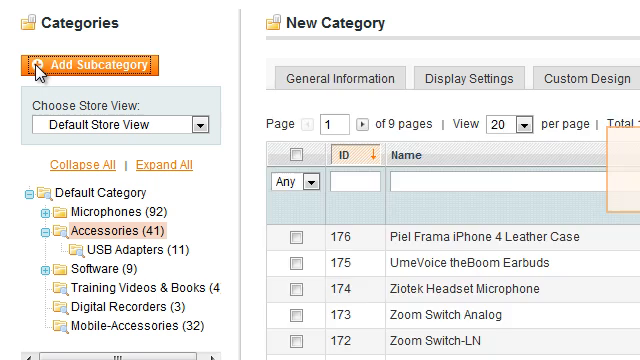
- Add a subcategory under Accessories named Power Adapters with Is Active set to Yes
click(96, 64)
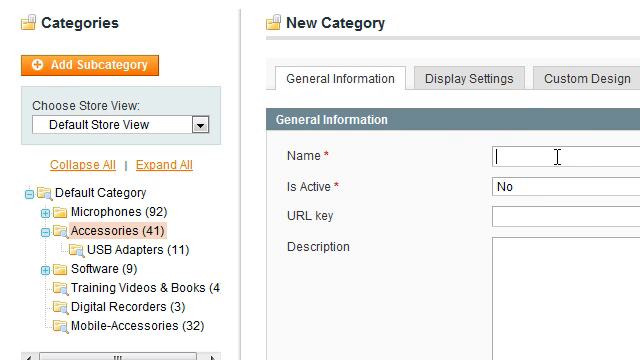
mouse_move(530, 122)
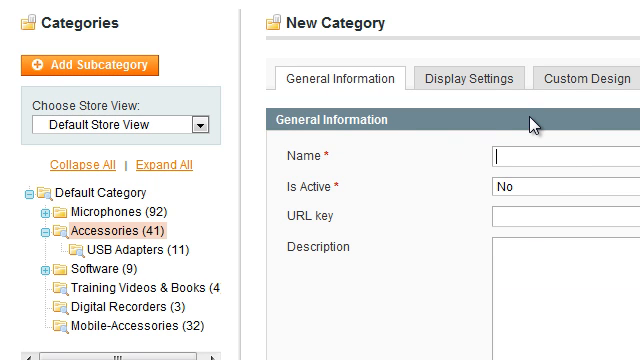
text(Power Adapters)
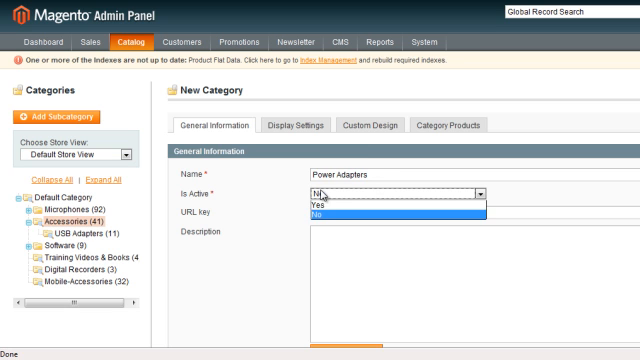
click(320, 204)
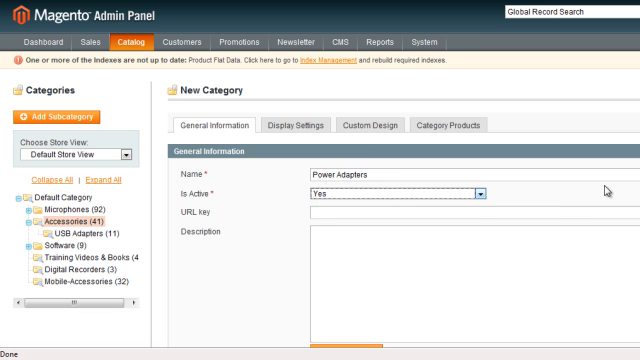
- Fill the page title 'Power Adapters for Speech Recognition Accessories' from the suggestion
scroll(down, 3)
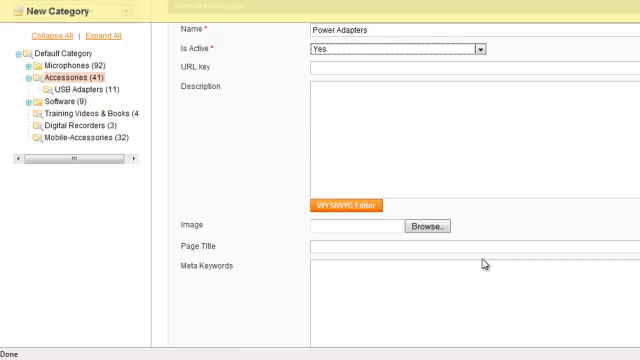
scroll(down, 3)
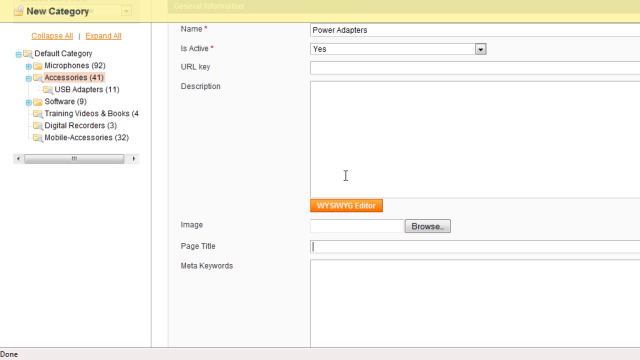
mouse_move(364, 188)
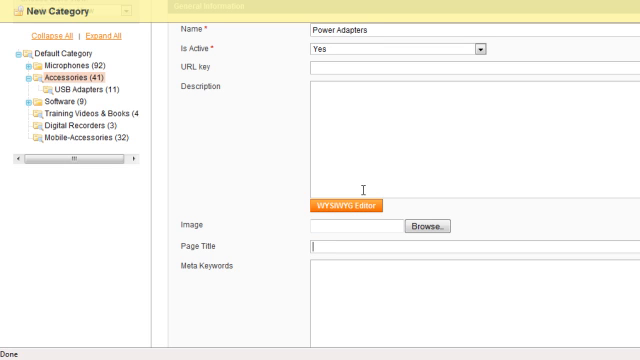
text(P)
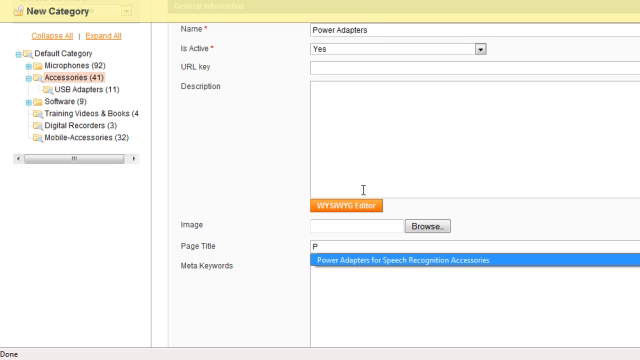
click(390, 264)
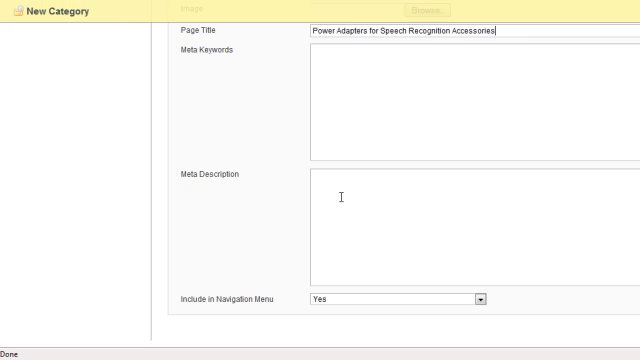
click(316, 174)
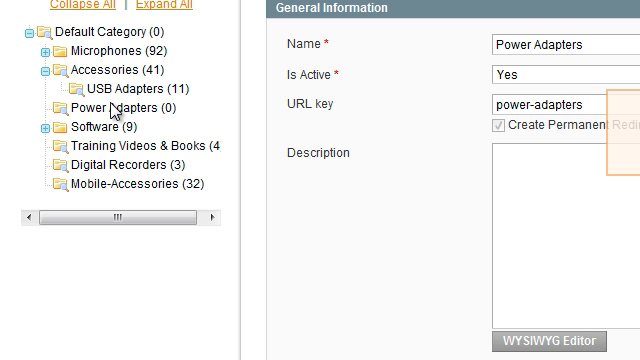
mouse_move(116, 114)
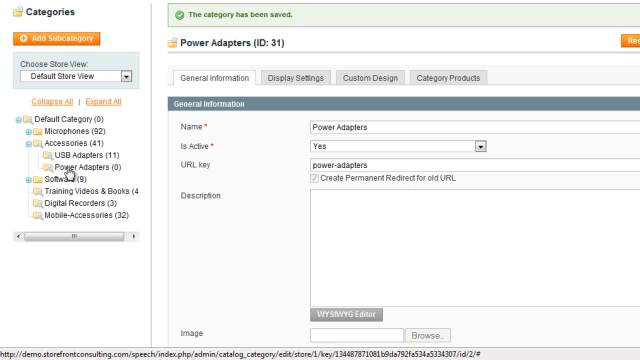
mouse_move(124, 180)
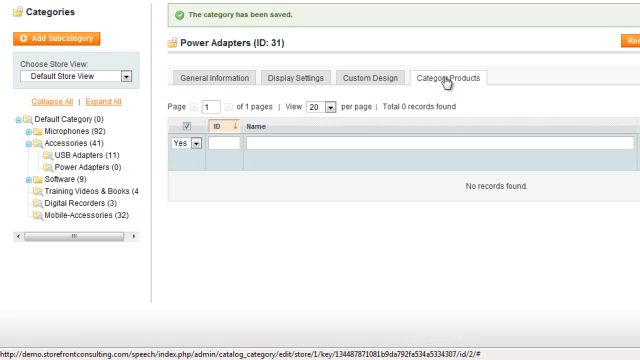
- Show the Category Products list for Power Adapters and begin filtering by name
click(188, 140)
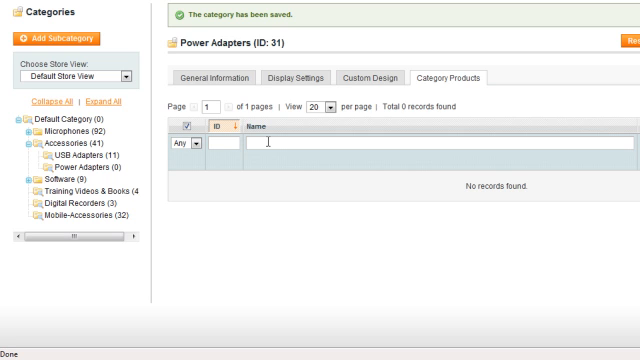
text(Power Adapters)
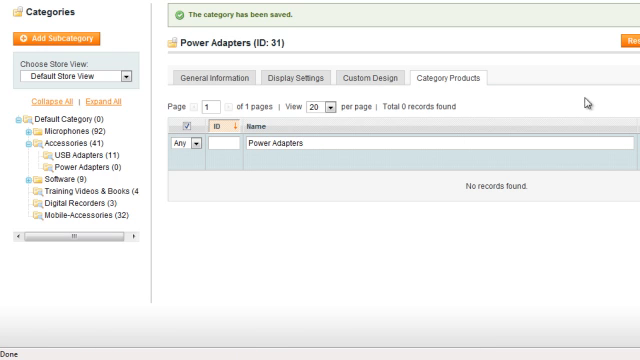
mouse_move(320, 172)
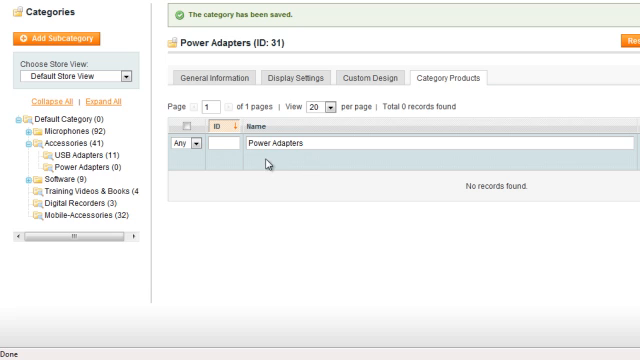
mouse_move(284, 164)
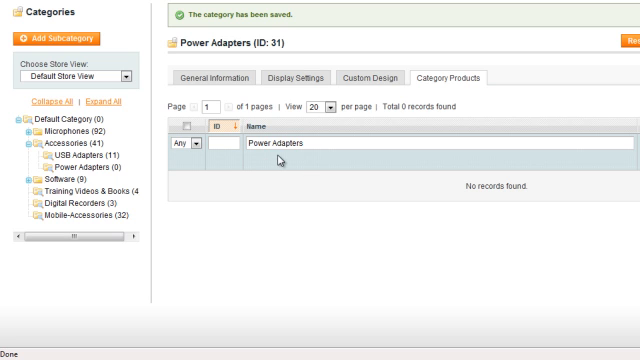
double_click(282, 154)
text(c)
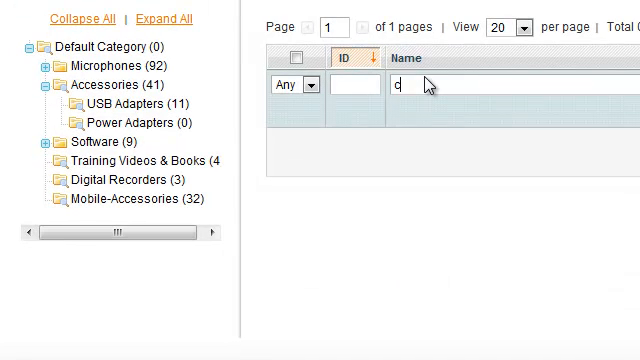
- Filter products by 'converter' and tick UK Power Converter and the European Union power converter
text(onverters)
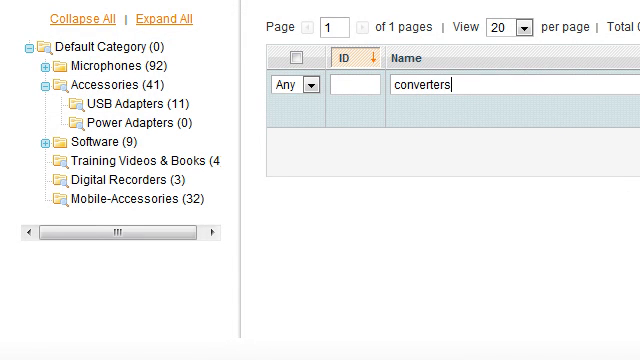
key(Backspace)
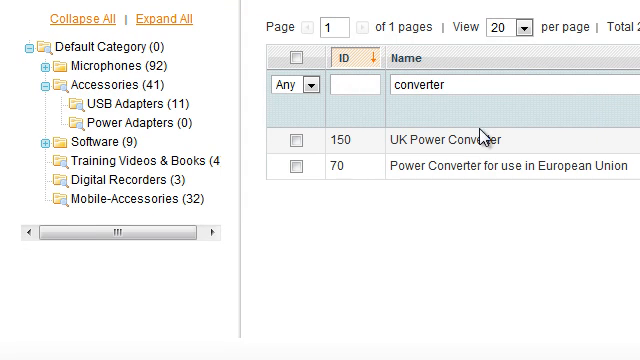
click(296, 140)
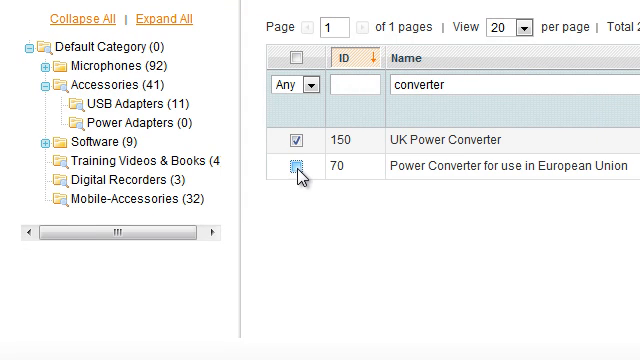
click(296, 168)
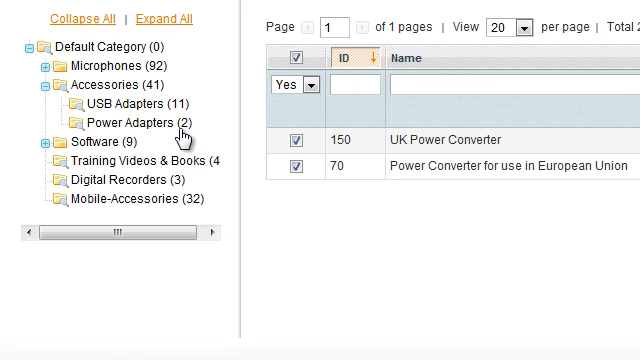
mouse_move(108, 204)
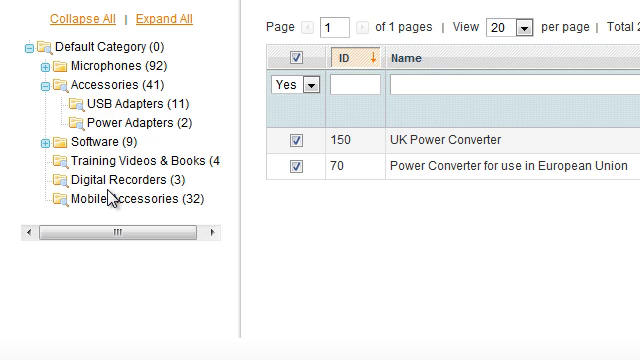
mouse_move(104, 198)
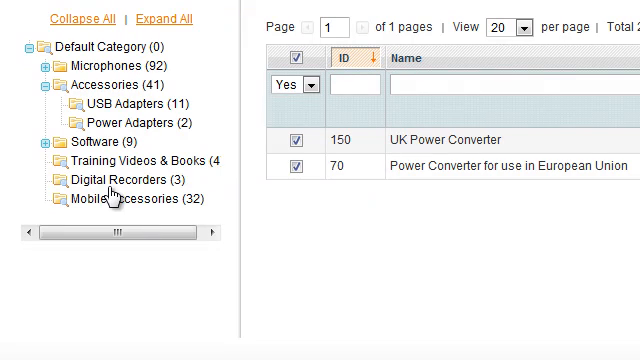
mouse_move(116, 128)
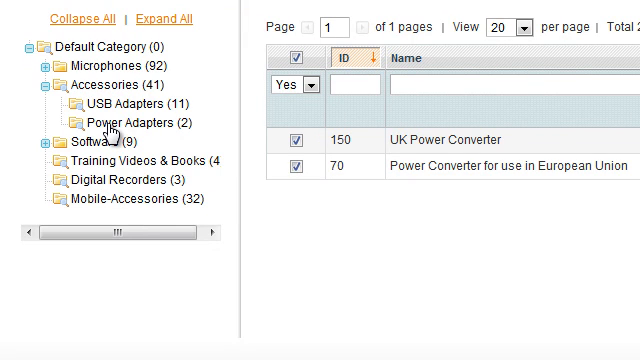